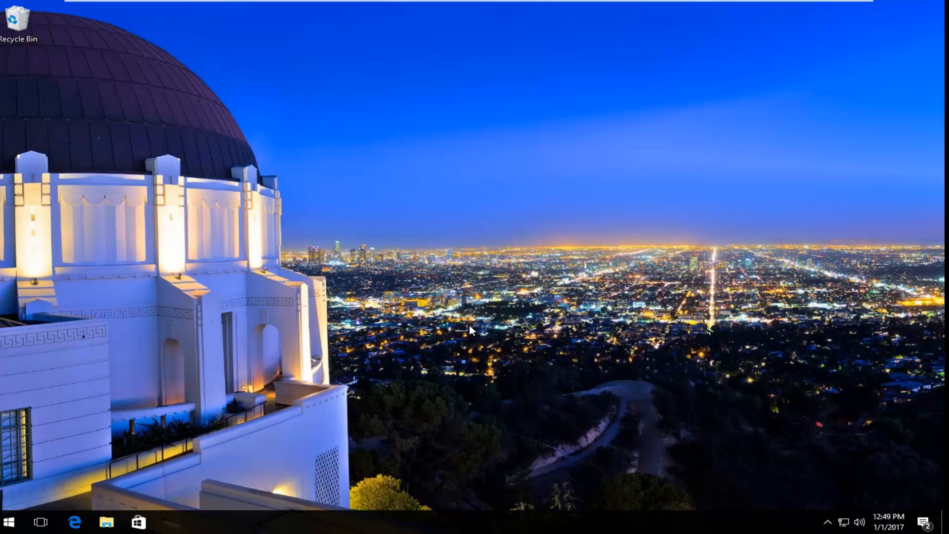
{"action": "mouse_move", "coordinate": [9, 522]}
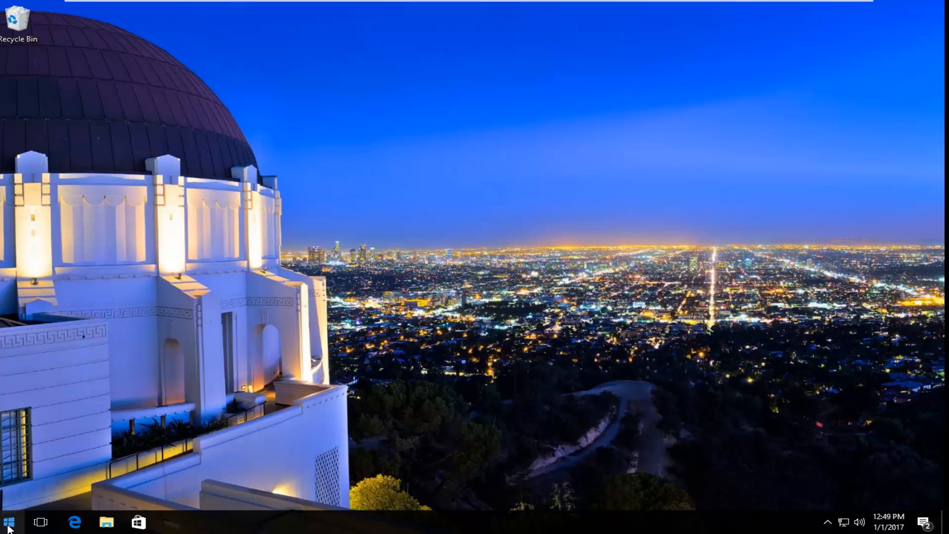
Bring up the Win+X power-user menu from the Start button
{"action": "right_click", "coordinate": [9, 522]}
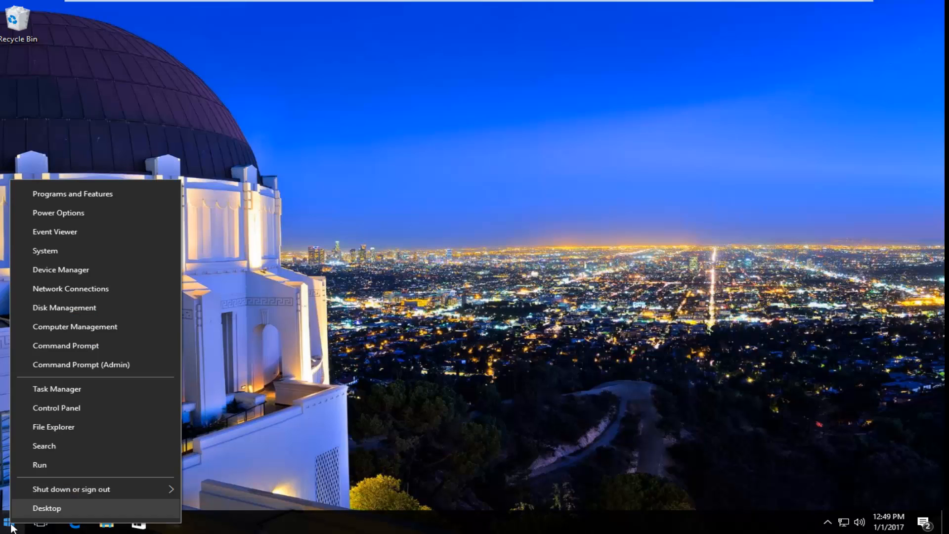
{"action": "mouse_move", "coordinate": [71, 469]}
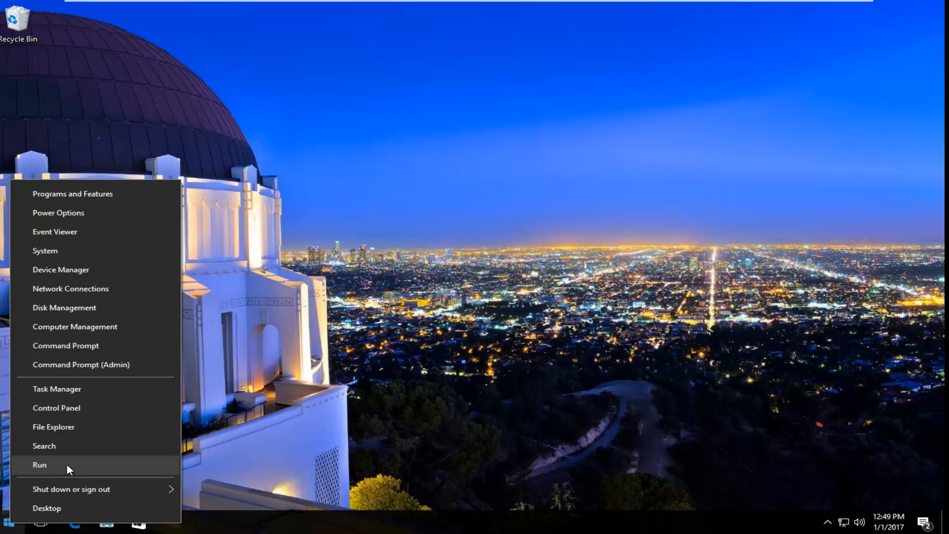
Launch System Configuration by running msconfig from the Run prompt
{"action": "left_click", "coordinate": [39, 464]}
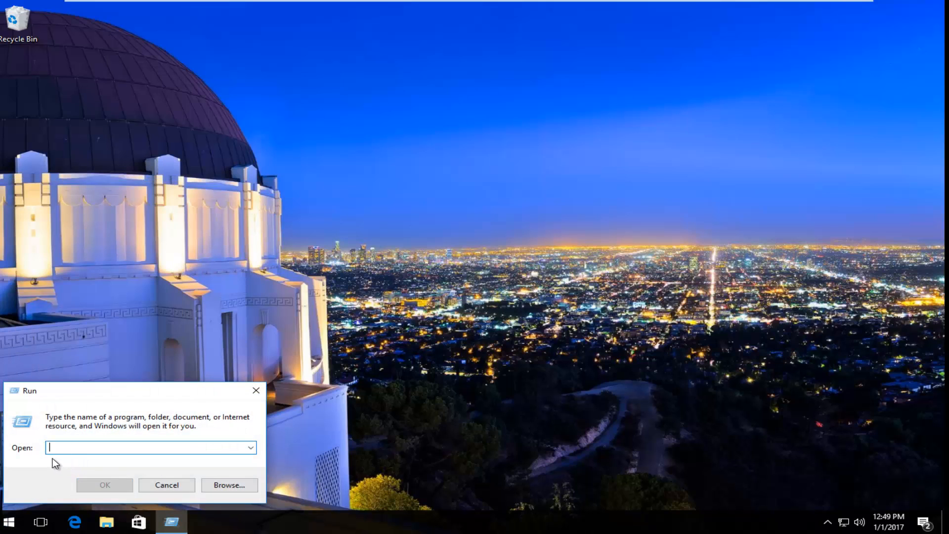
{"action": "type", "text": "mscon"}
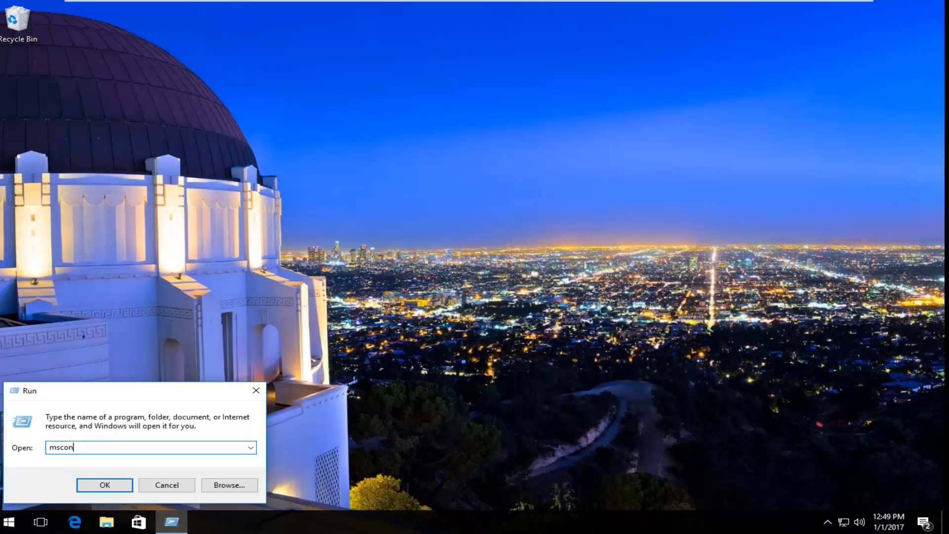
{"action": "type", "text": "fig"}
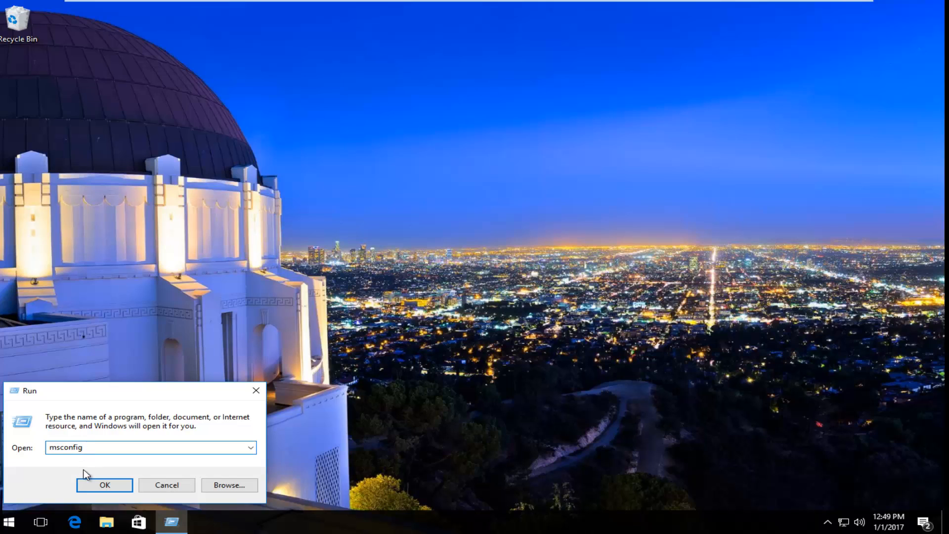
{"action": "left_click", "coordinate": [104, 485]}
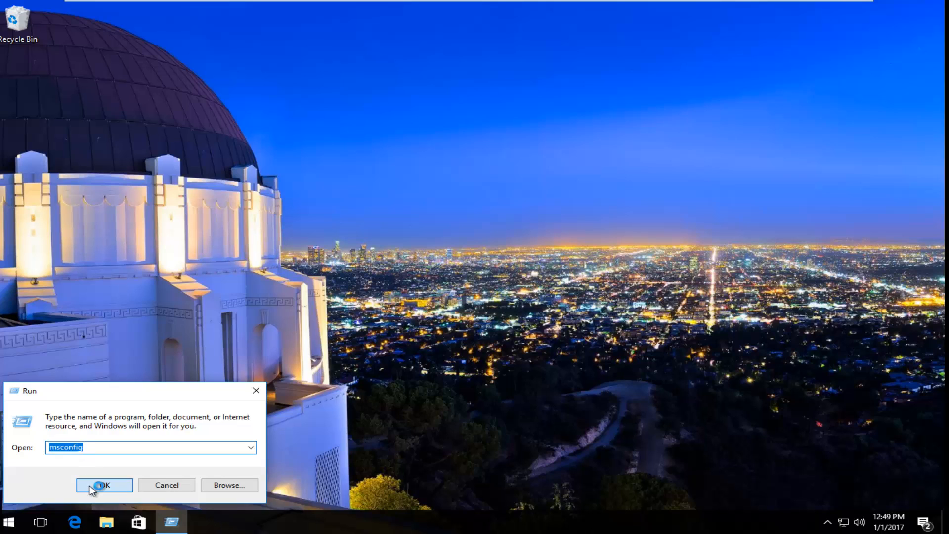
{"action": "left_click", "coordinate": [103, 485]}
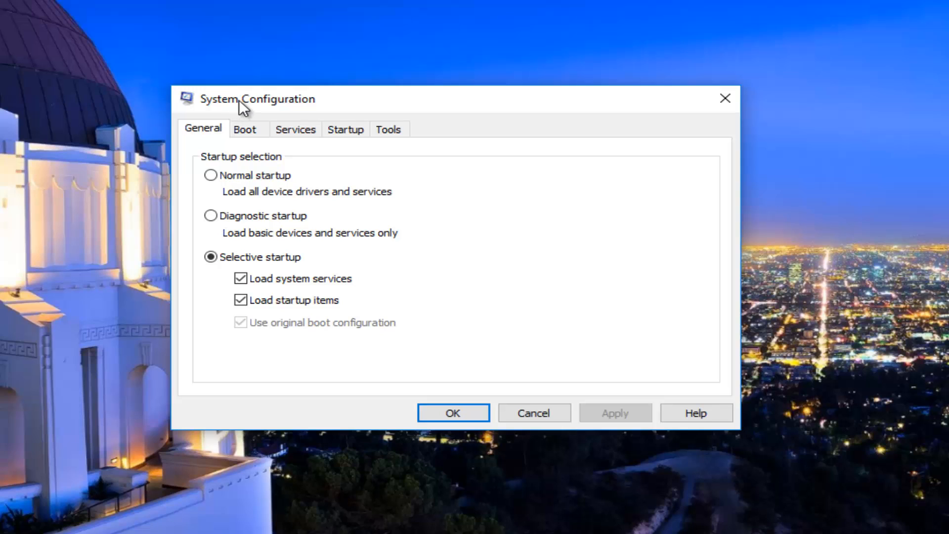
{"action": "mouse_move", "coordinate": [296, 130]}
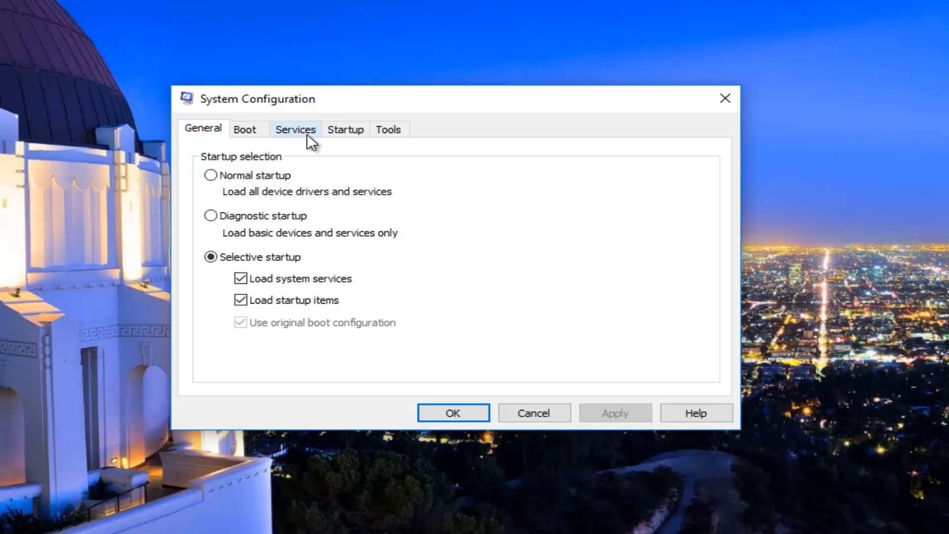
On Services, hide Microsoft services and disable all remaining third-party services
{"action": "left_click", "coordinate": [295, 129]}
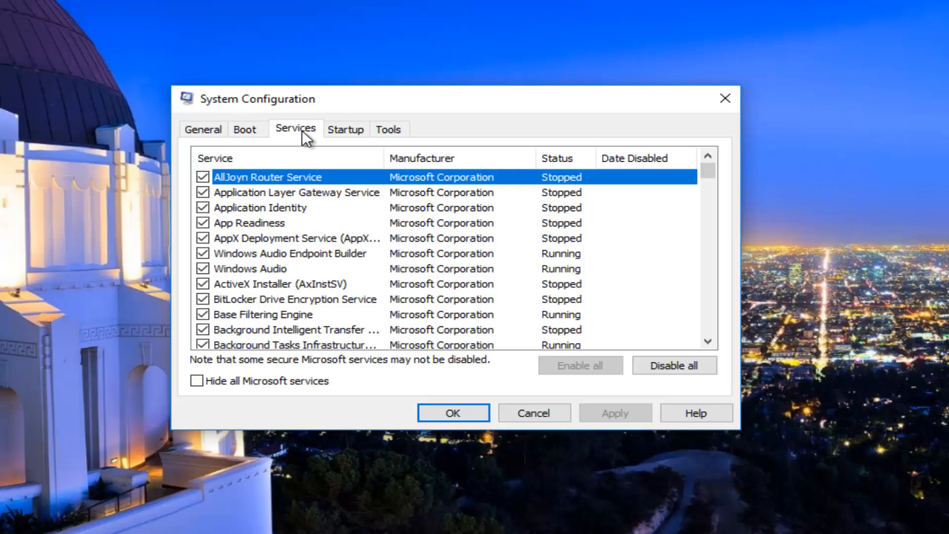
{"action": "mouse_move", "coordinate": [371, 227]}
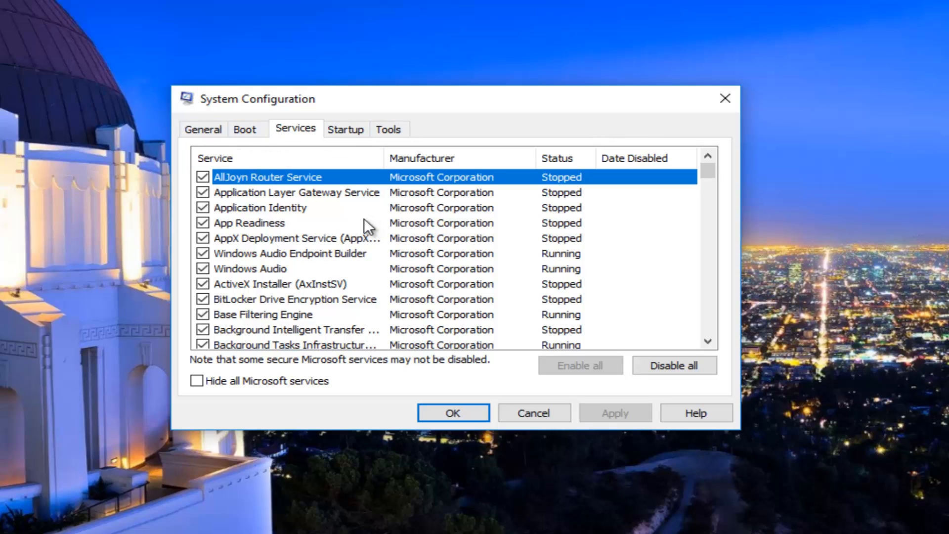
{"action": "mouse_move", "coordinate": [193, 394]}
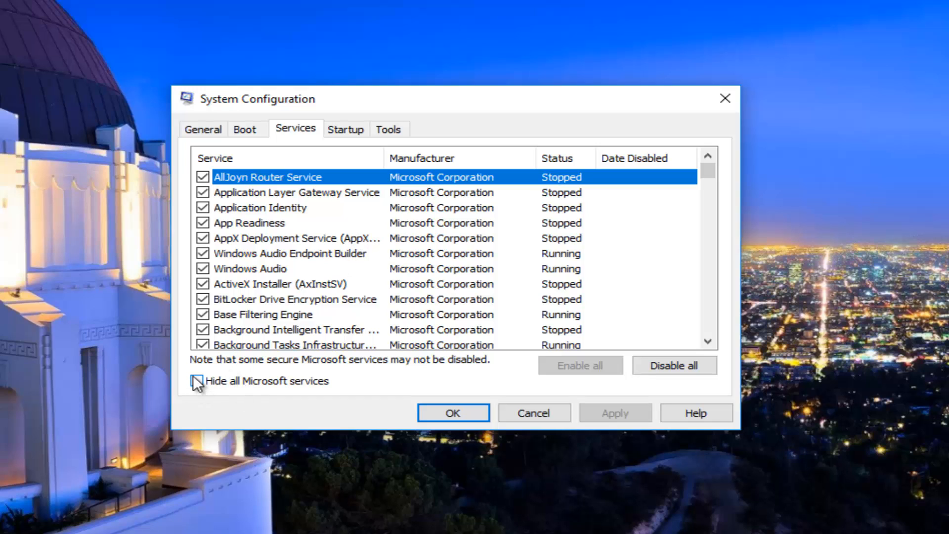
{"action": "left_click", "coordinate": [196, 379]}
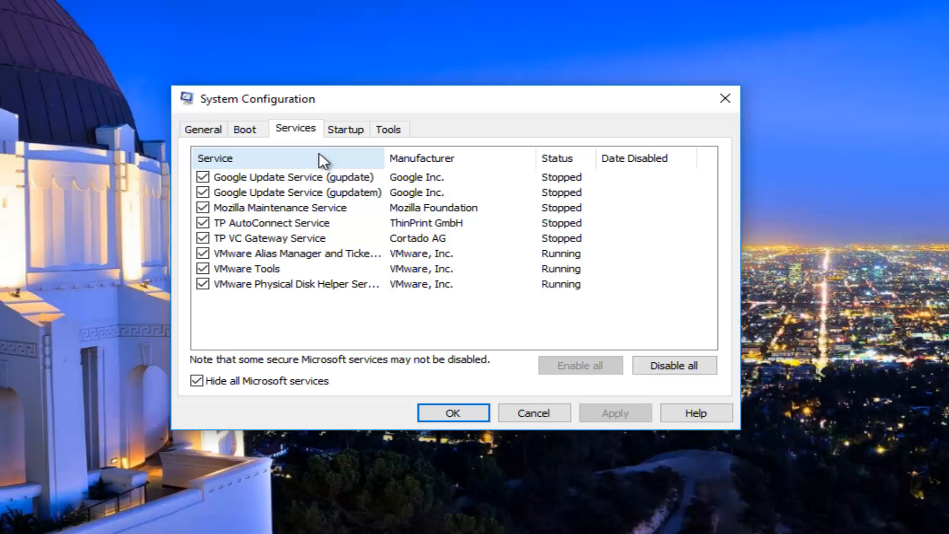
{"action": "mouse_move", "coordinate": [673, 365]}
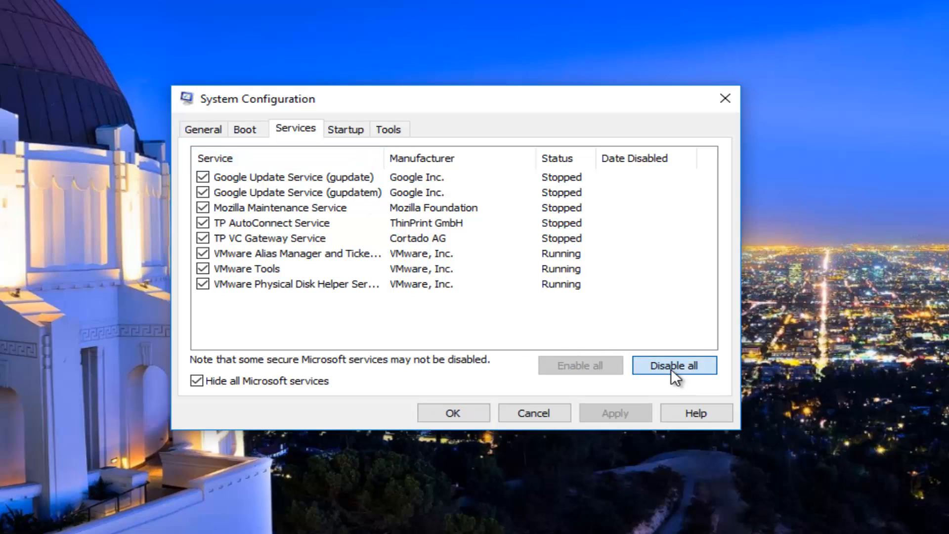
{"action": "left_click", "coordinate": [673, 365]}
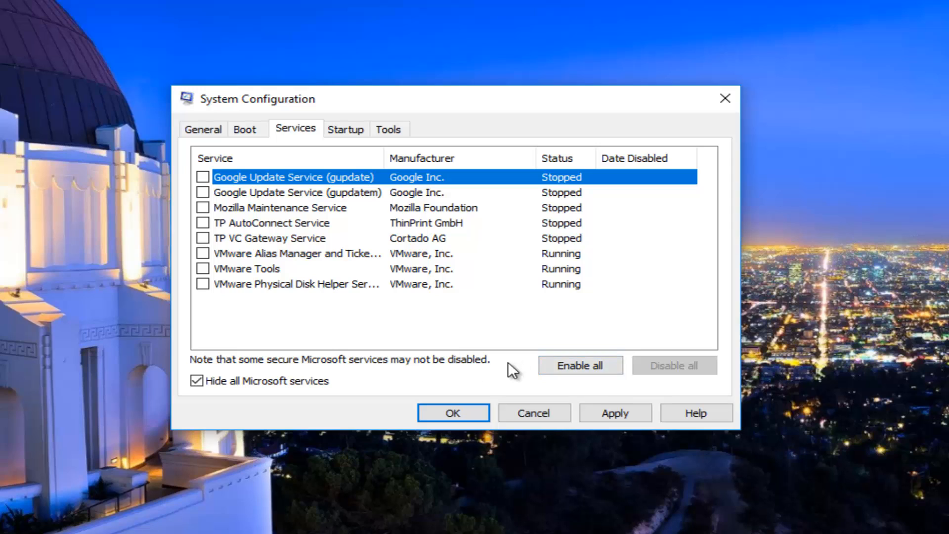
{"action": "mouse_move", "coordinate": [268, 284]}
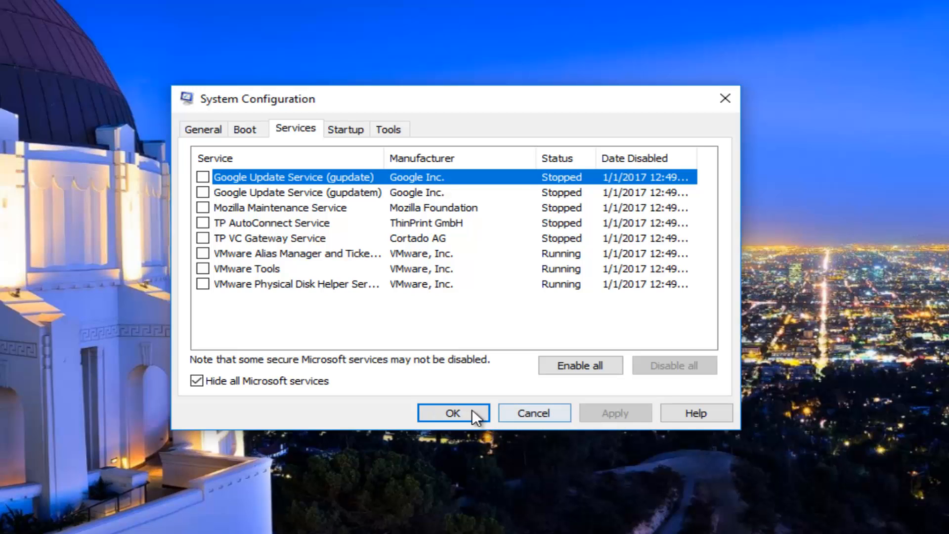
Apply the service changes with OK and exit without restarting
{"action": "left_click", "coordinate": [453, 413]}
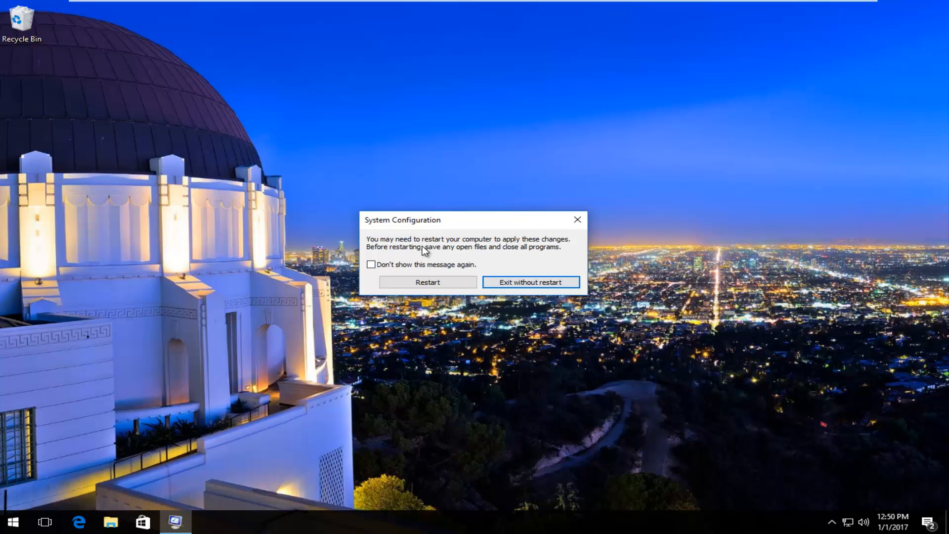
{"action": "mouse_move", "coordinate": [422, 236]}
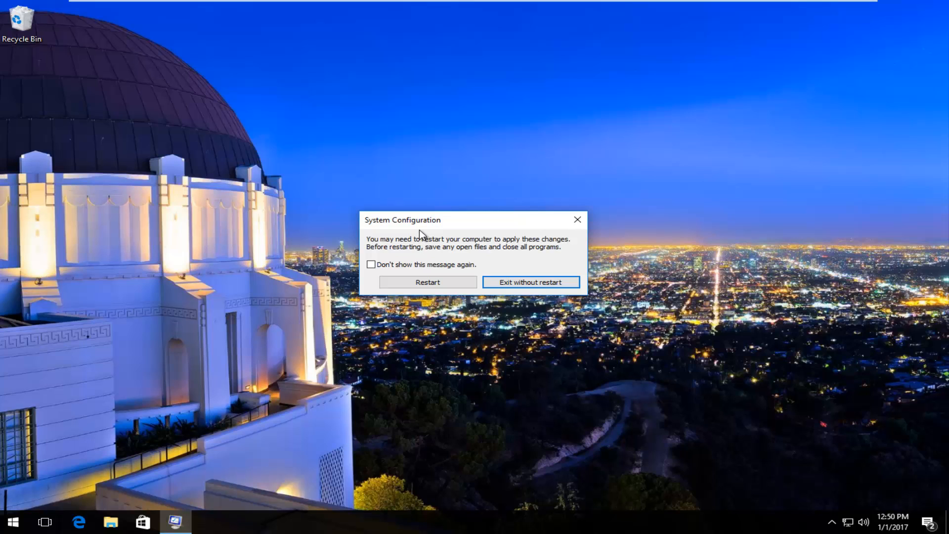
{"action": "mouse_move", "coordinate": [394, 243]}
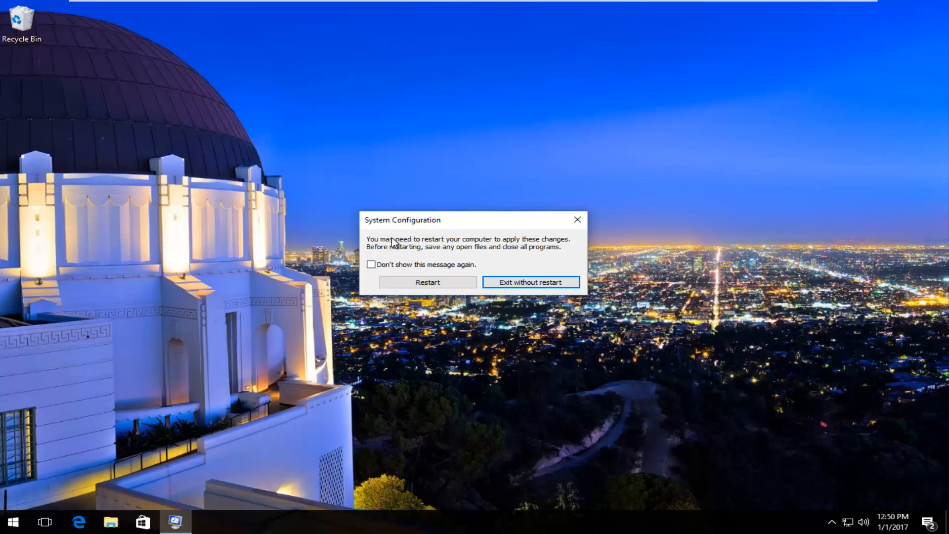
{"action": "mouse_move", "coordinate": [530, 282]}
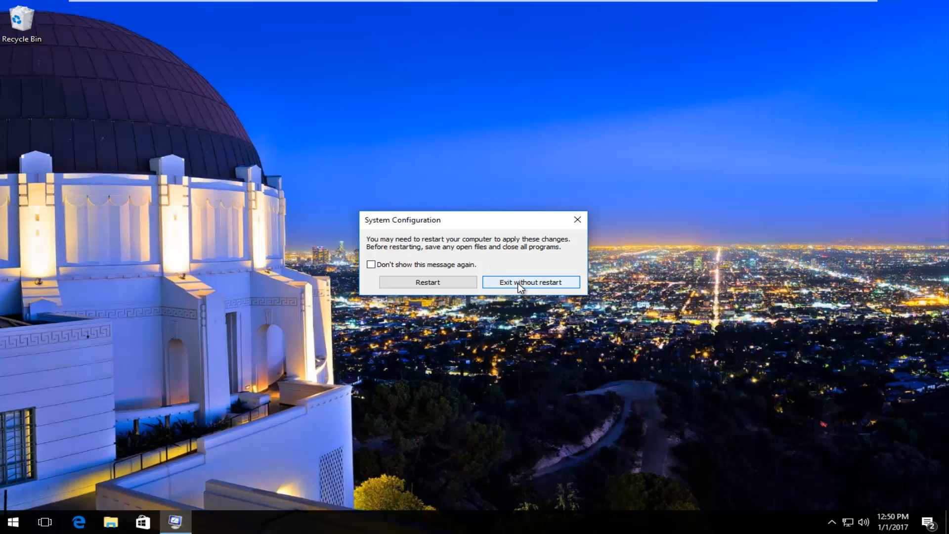
{"action": "left_click", "coordinate": [529, 282]}
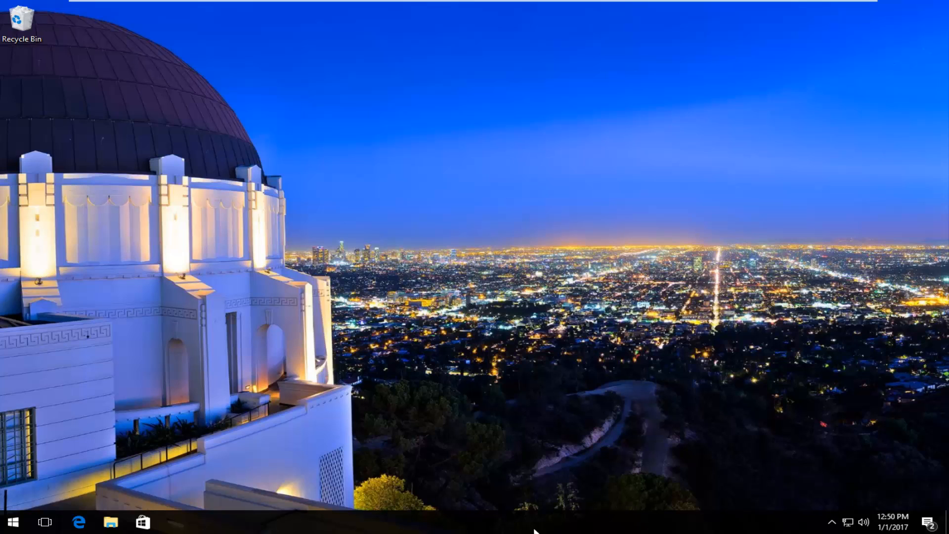
Launch Task Manager from the taskbar and position its window centrally
{"action": "right_click", "coordinate": [496, 524]}
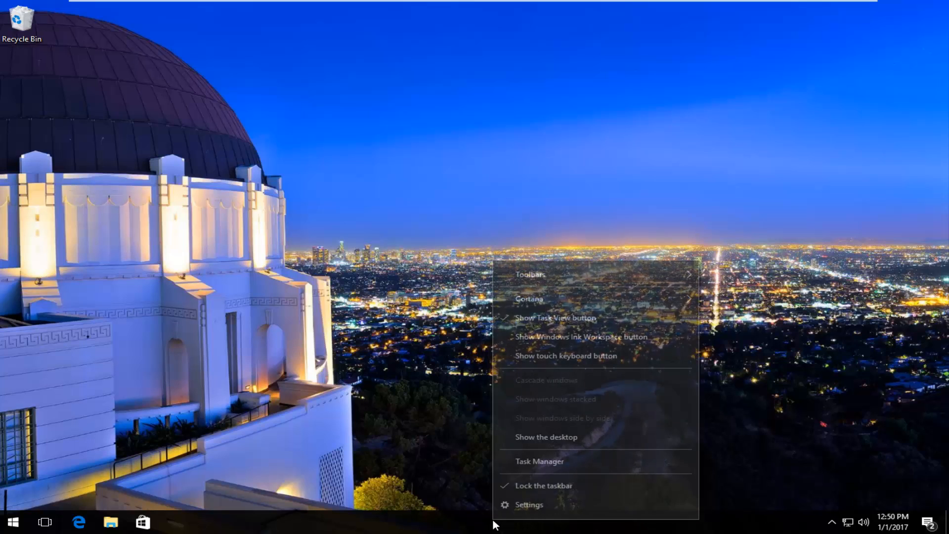
{"action": "mouse_move", "coordinate": [539, 461]}
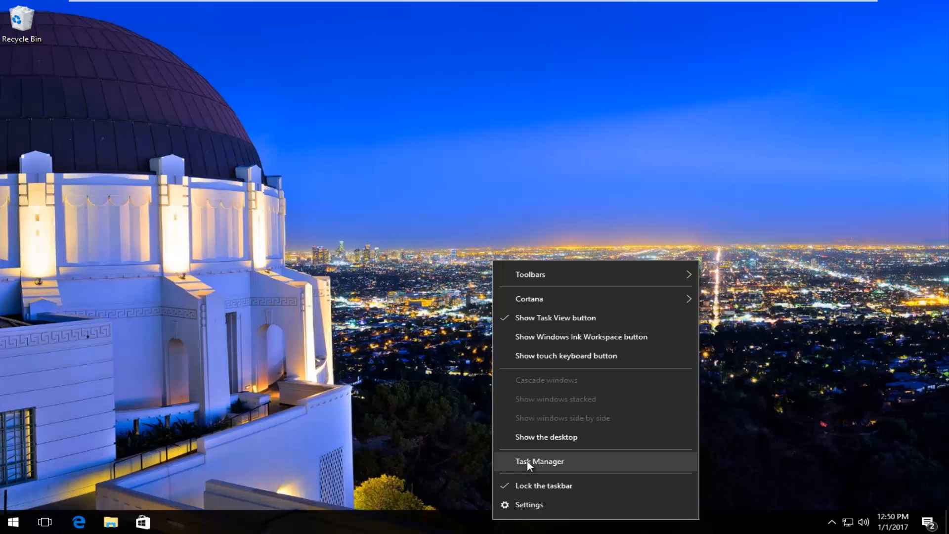
{"action": "left_click", "coordinate": [539, 461]}
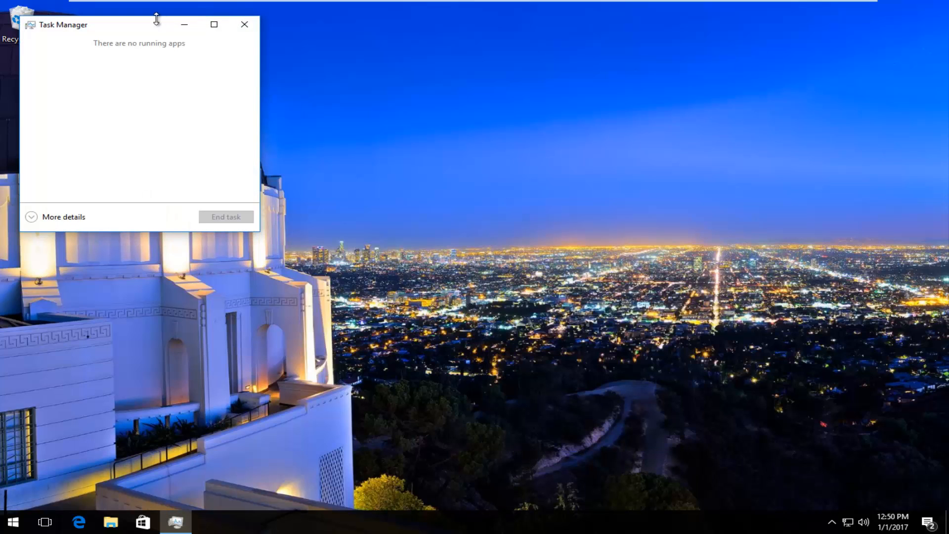
{"action": "left_click_drag", "start_coordinate": [156, 24], "coordinate": [139, 8]}
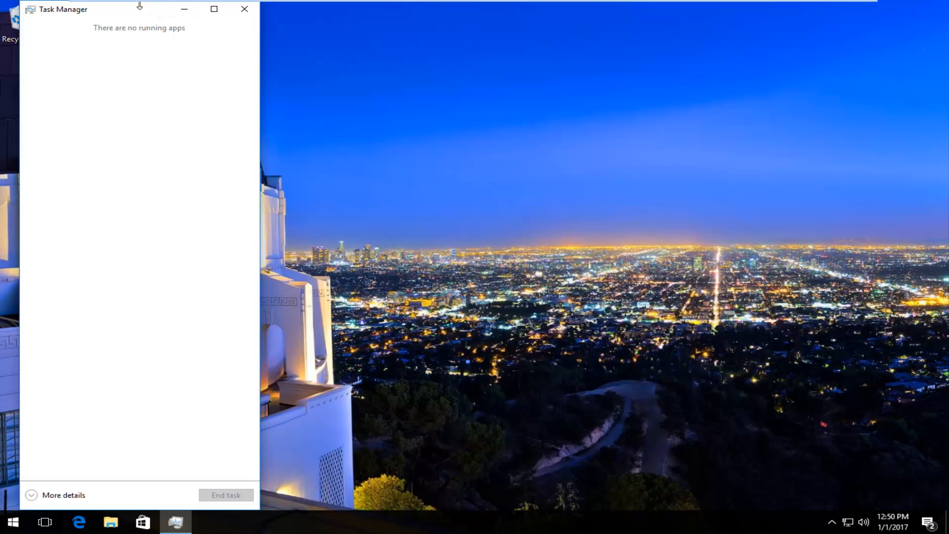
{"action": "left_click_drag", "start_coordinate": [139, 9], "coordinate": [227, 48]}
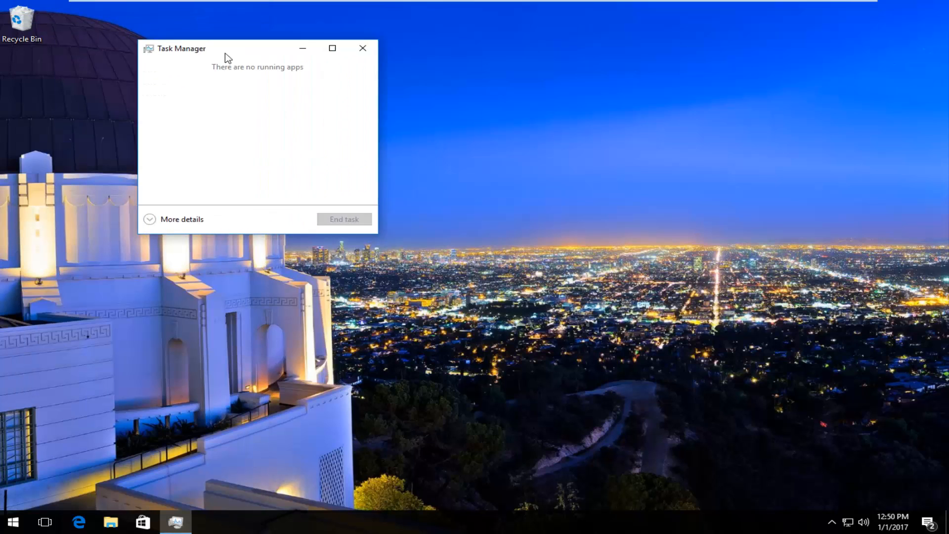
{"action": "left_click_drag", "start_coordinate": [211, 48], "coordinate": [379, 82]}
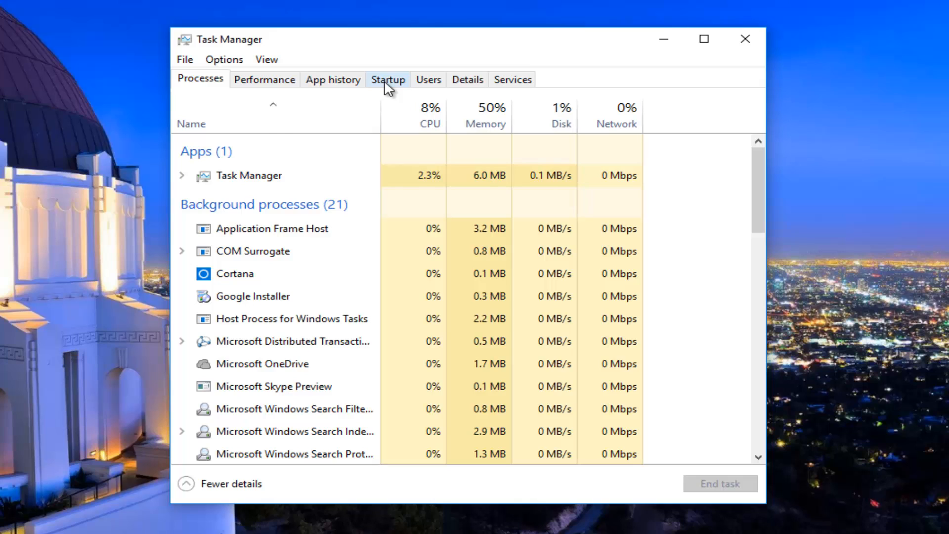
Disable the Microsoft OneDrive and VMware Tools Core Service startup entries, then close Task Manager
{"action": "left_click", "coordinate": [388, 79]}
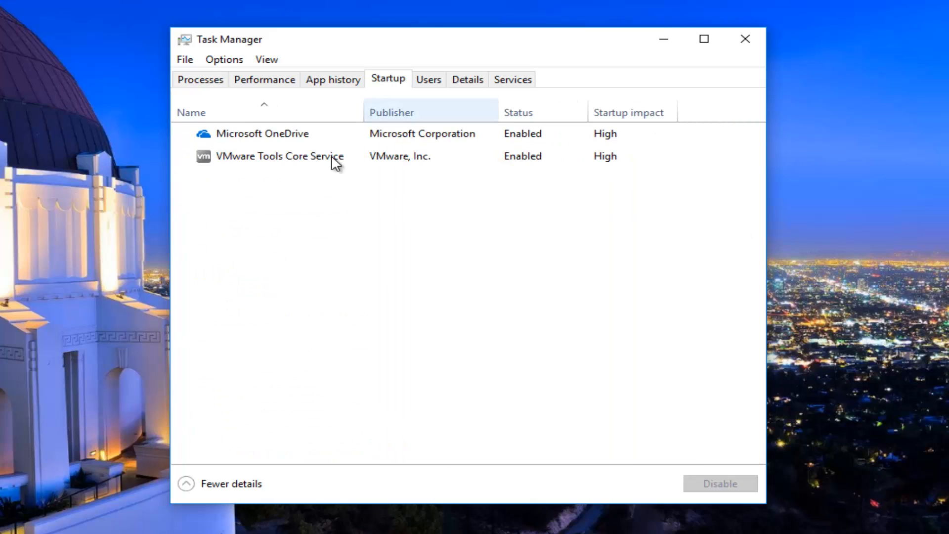
{"action": "left_click", "coordinate": [261, 134]}
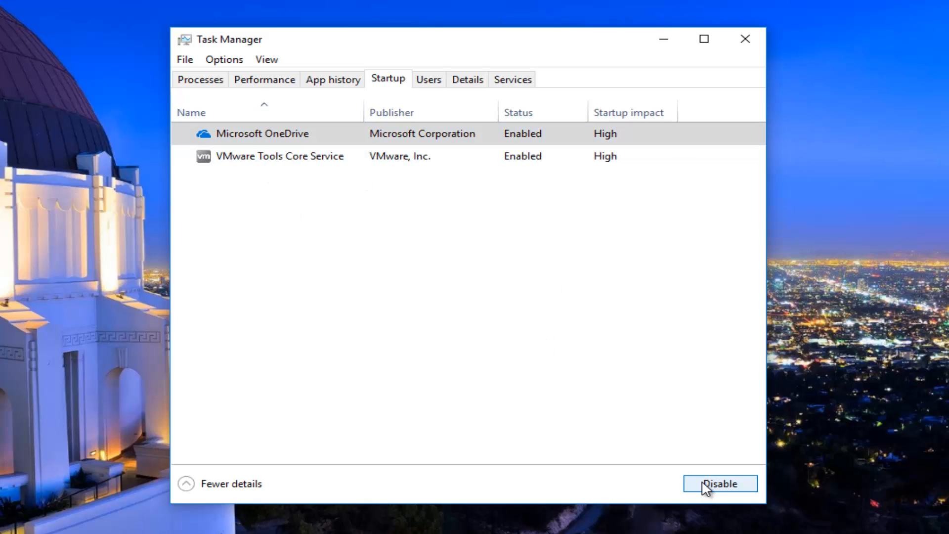
{"action": "left_click", "coordinate": [719, 483]}
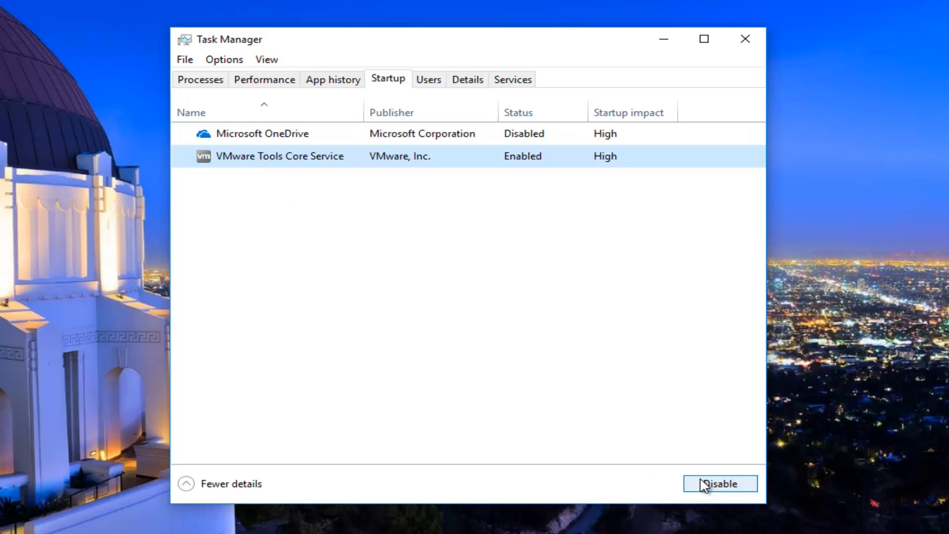
{"action": "left_click", "coordinate": [720, 483]}
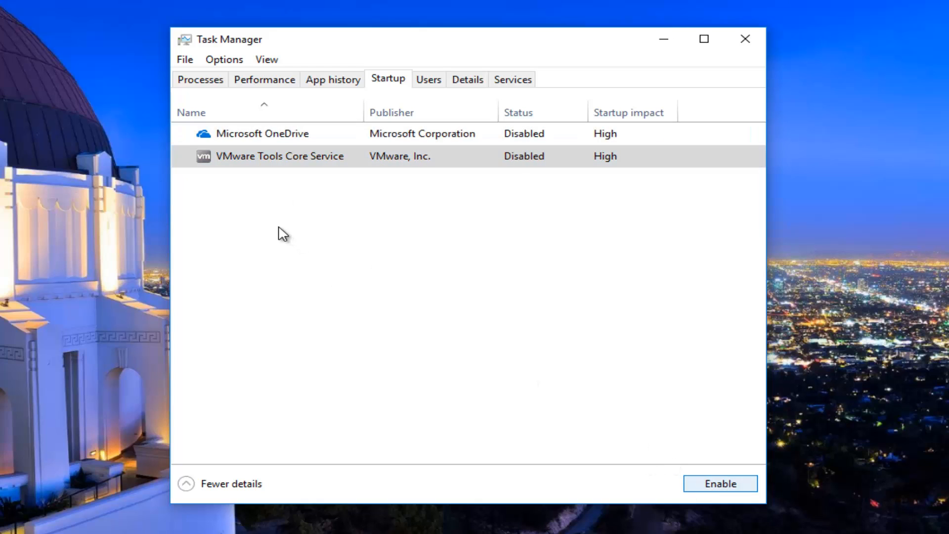
{"action": "mouse_move", "coordinate": [342, 200]}
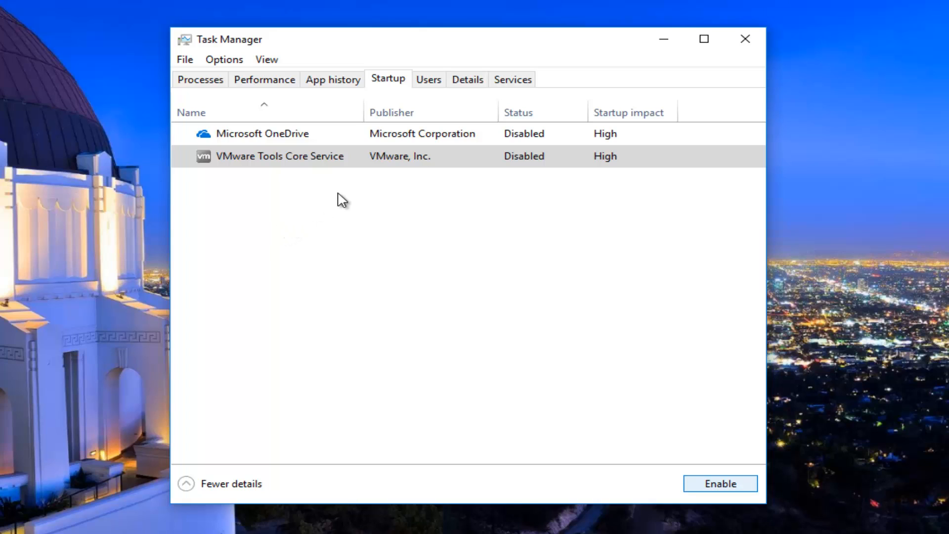
{"action": "left_click", "coordinate": [262, 133]}
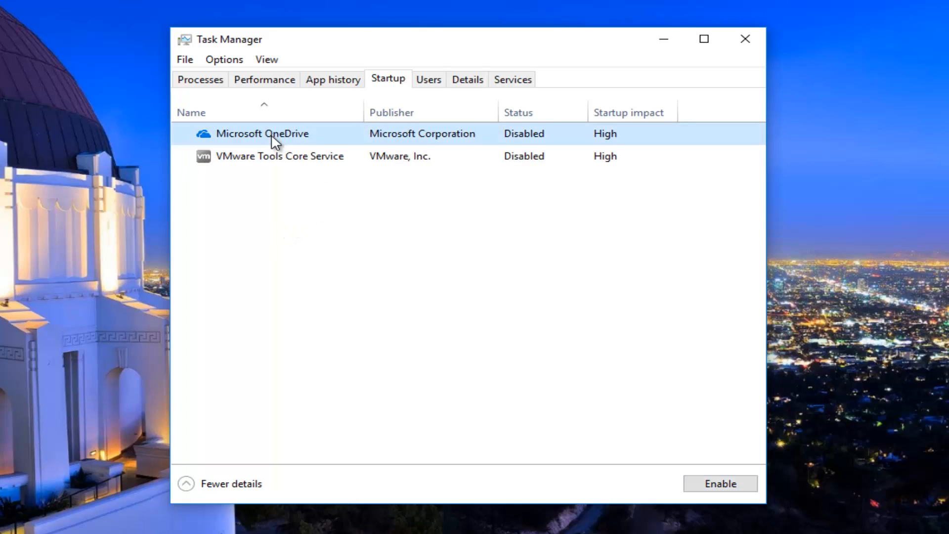
{"action": "left_click", "coordinate": [278, 156]}
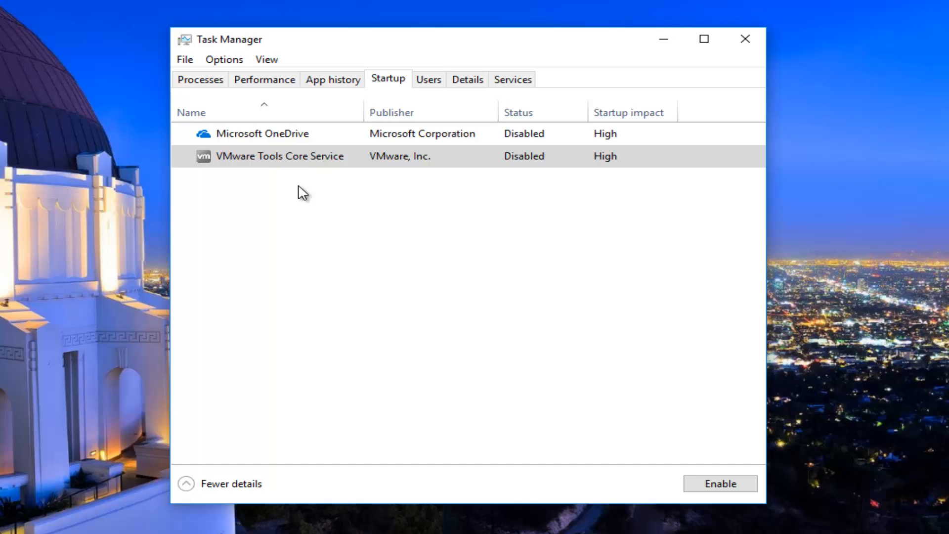
{"action": "left_click", "coordinate": [229, 483]}
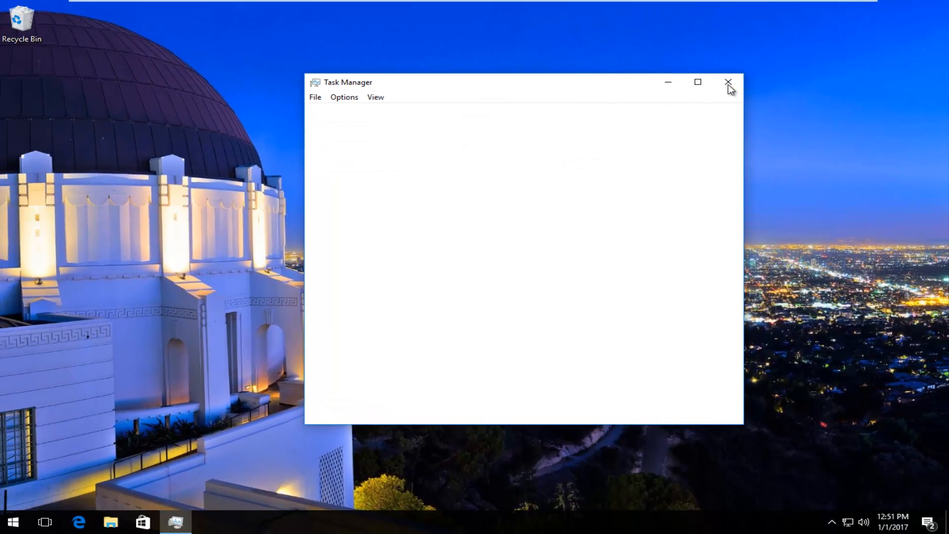
Restart the PC from the Start menu's Power options
{"action": "left_click", "coordinate": [728, 82]}
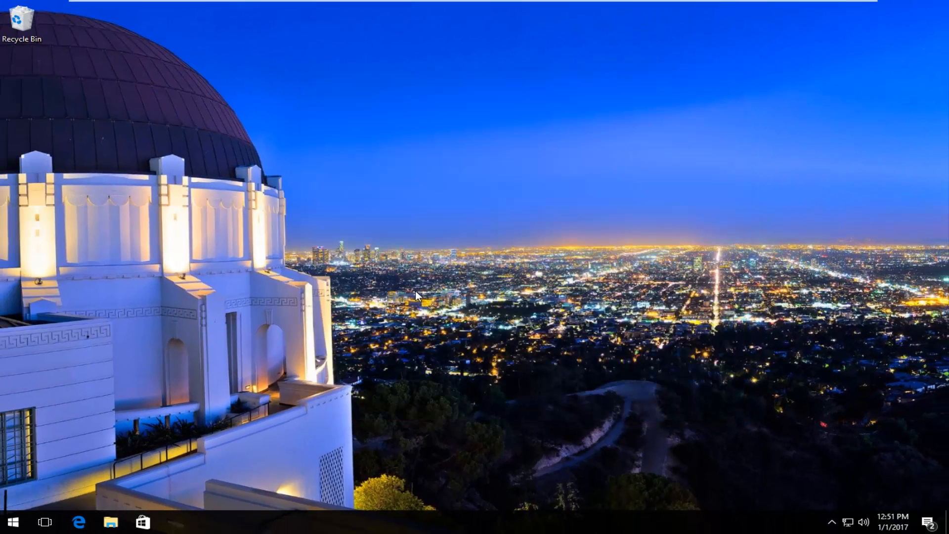
{"action": "mouse_move", "coordinate": [10, 522]}
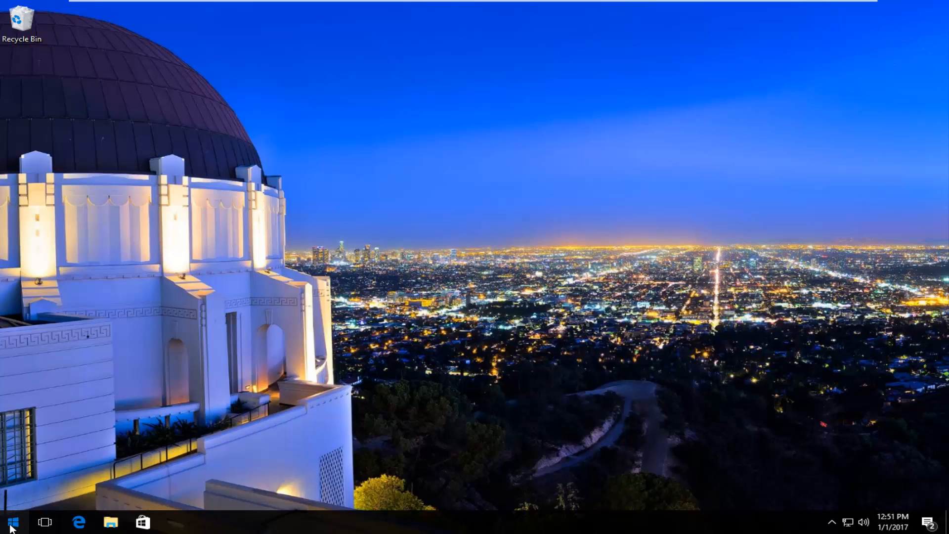
{"action": "left_click", "coordinate": [10, 521]}
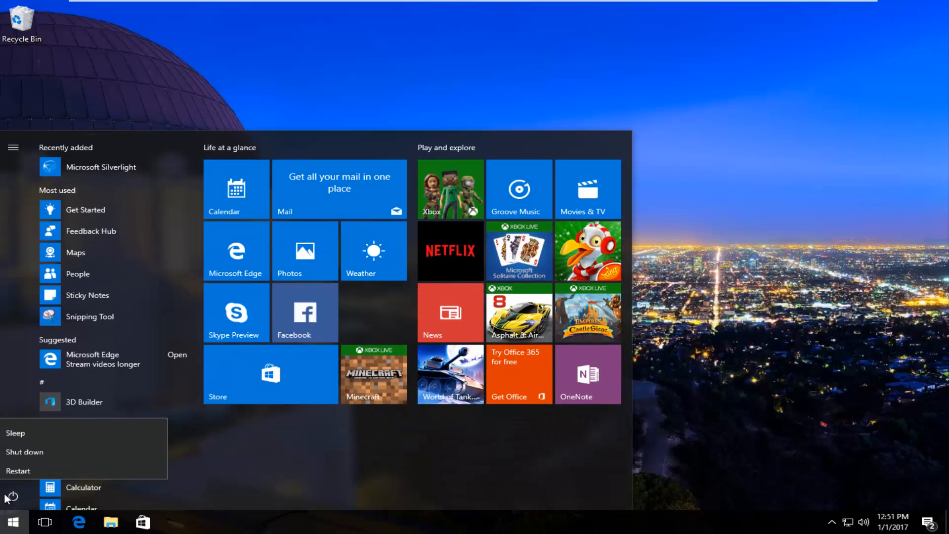
{"action": "mouse_move", "coordinate": [27, 457]}
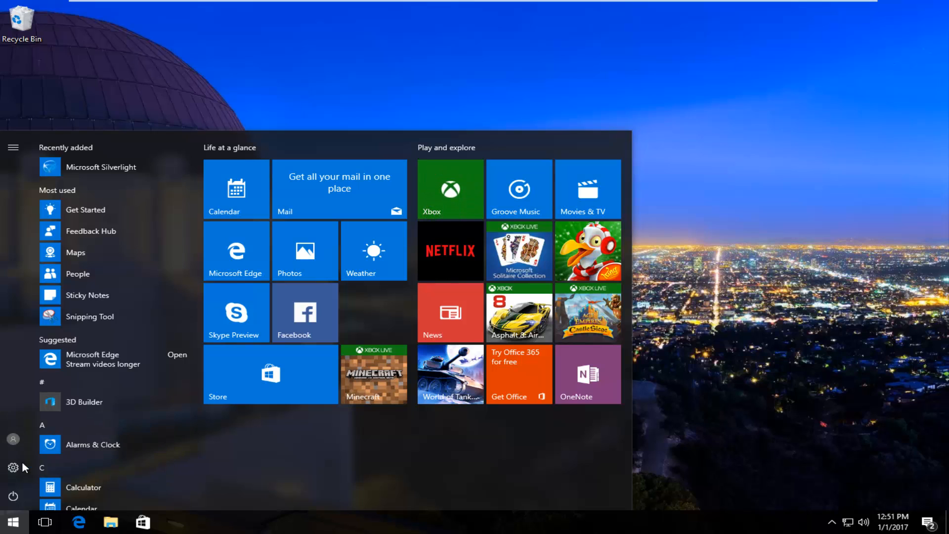
{"action": "left_click", "coordinate": [13, 495]}
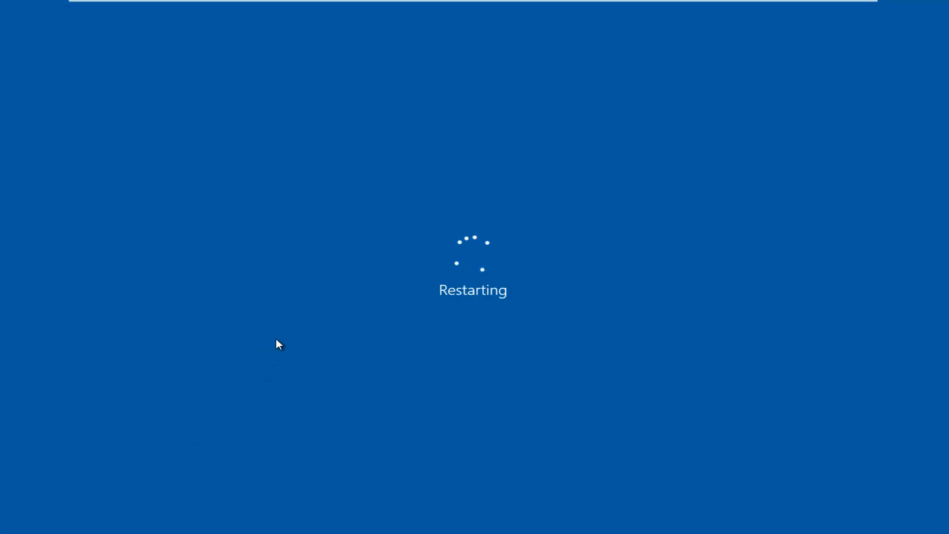